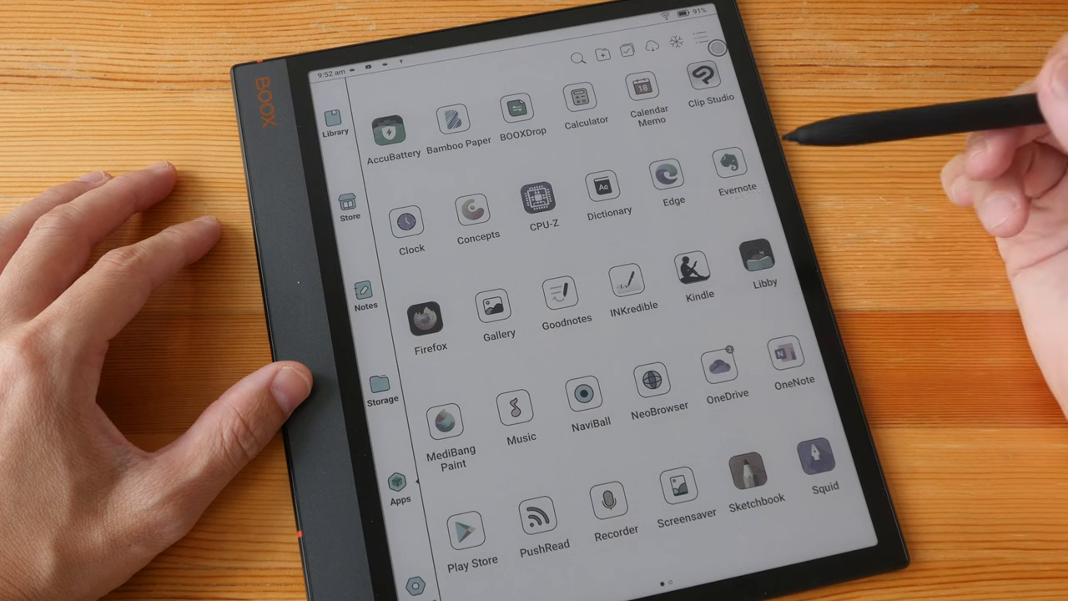
{"action": "mouse_move", "coordinate": [834, 417]}
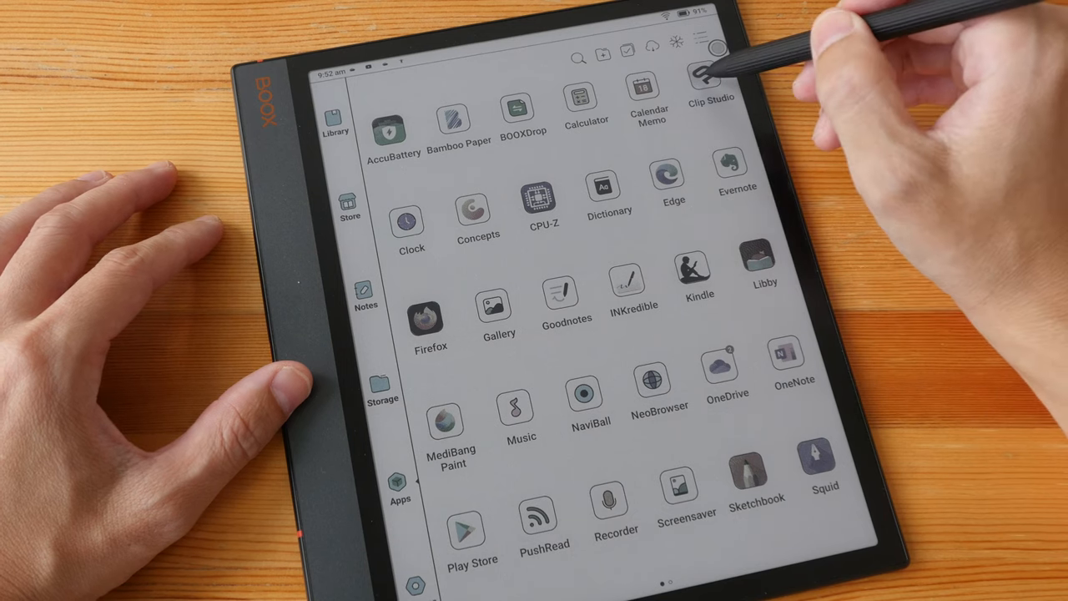
Launch Clip Studio Paint and check the E Ink Center options in Control Center
{"action": "left_click", "coordinate": [711, 87]}
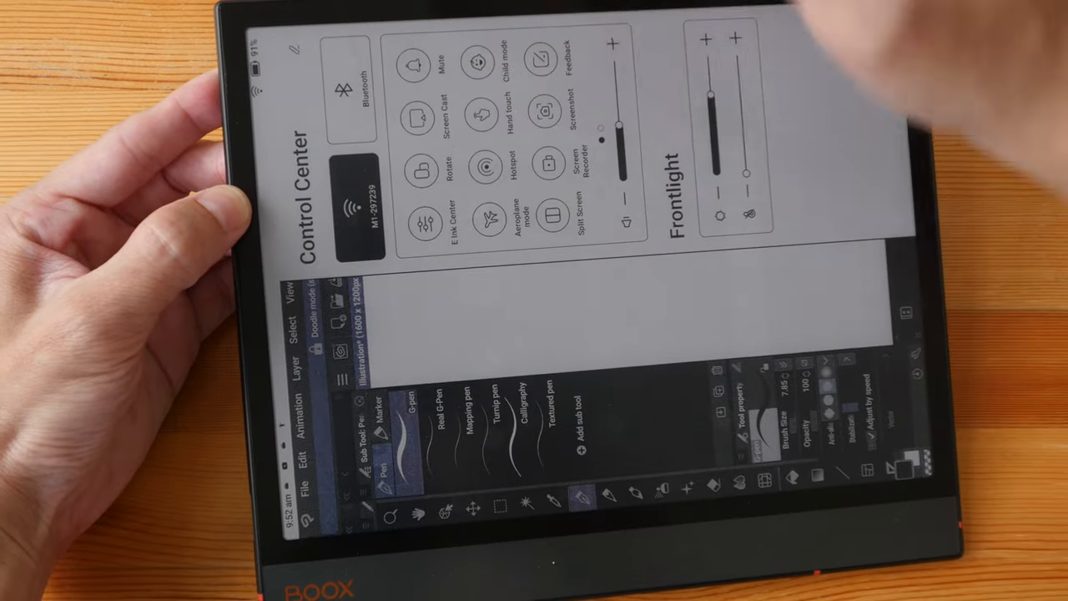
{"action": "left_click", "coordinate": [471, 167]}
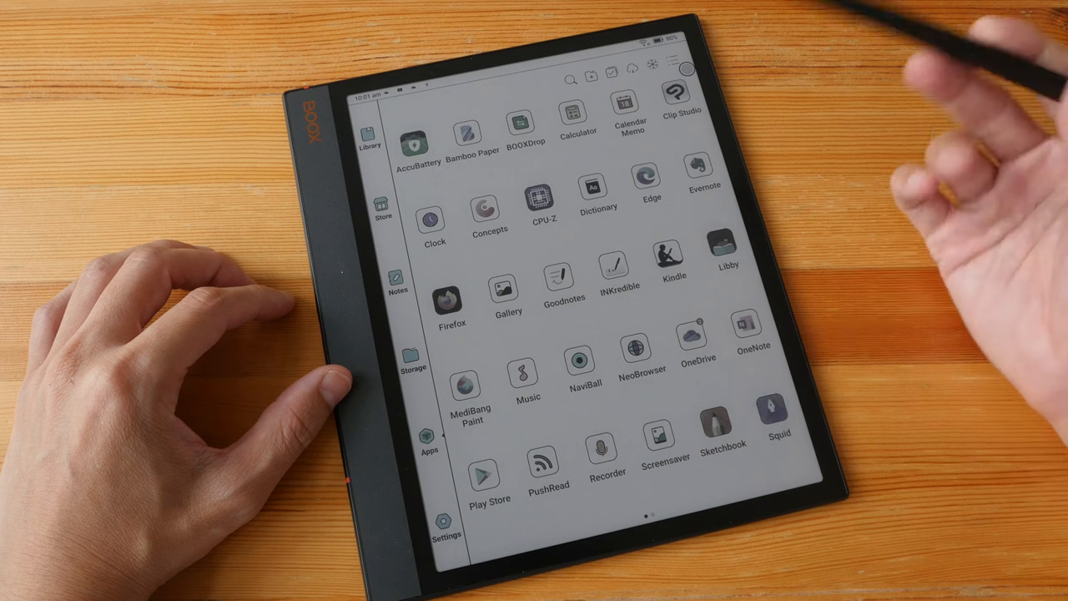
Relaunch Clip Studio Paint to its blank 1600×1200 illustration with the G-pen ready
{"action": "left_click", "coordinate": [684, 100]}
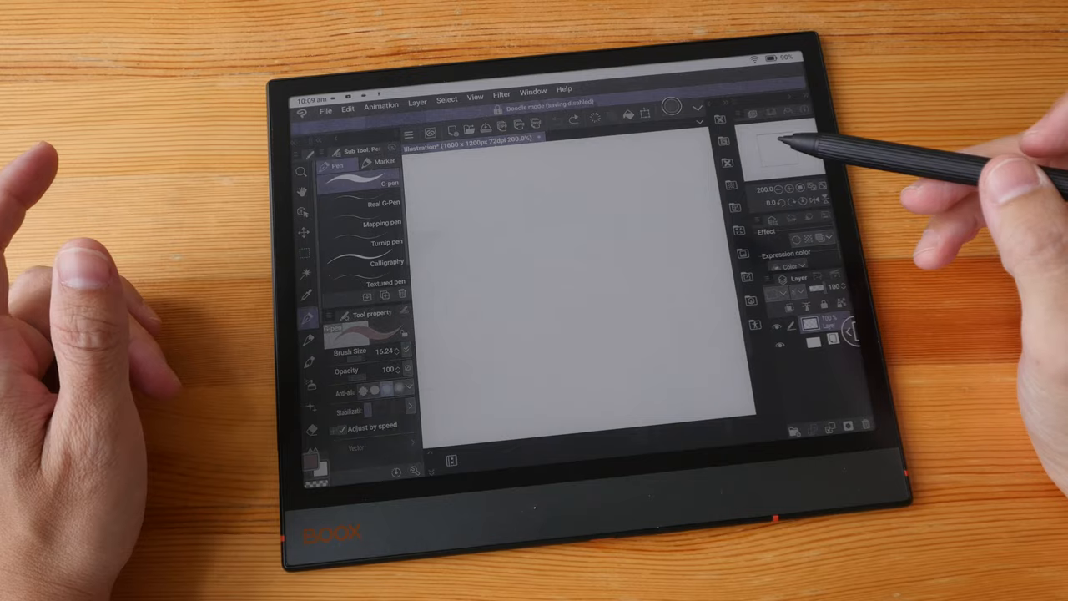
Draw two short G-pen test strokes, then a large looping zigzag across the canvas
{"action": "left_click_drag", "start_coordinate": [442, 292], "coordinate": [517, 204]}
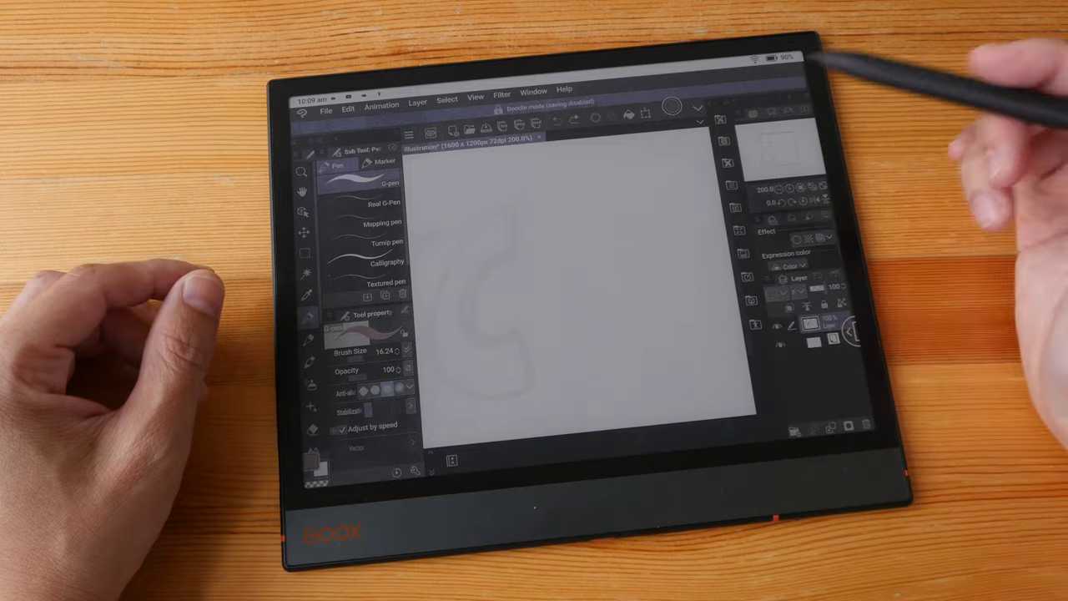
{"action": "left_click_drag", "start_coordinate": [467, 175], "coordinate": [443, 242]}
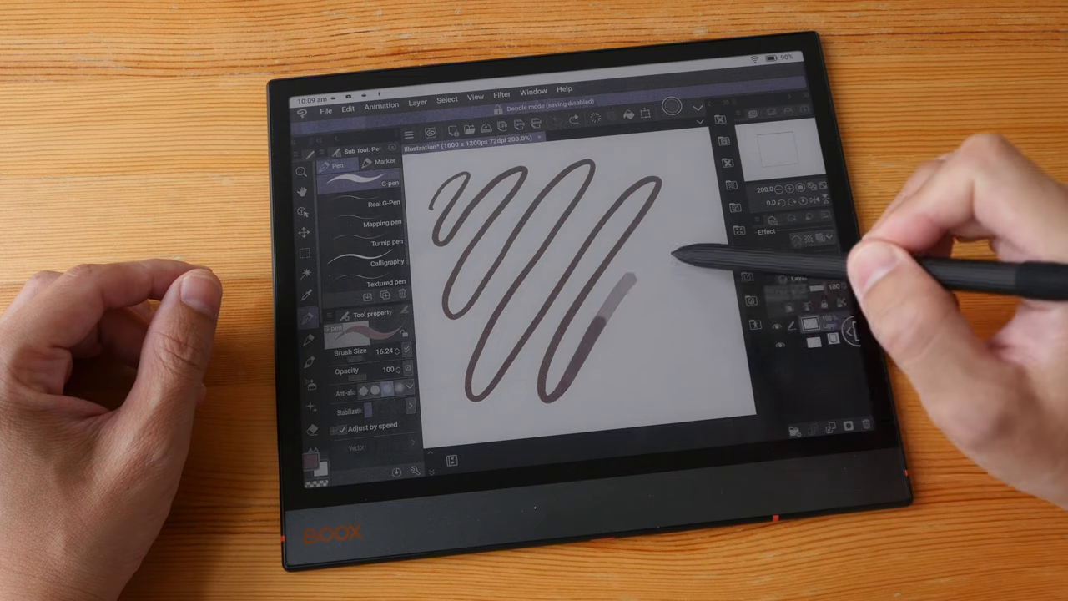
{"action": "left_click_drag", "start_coordinate": [609, 292], "coordinate": [717, 384]}
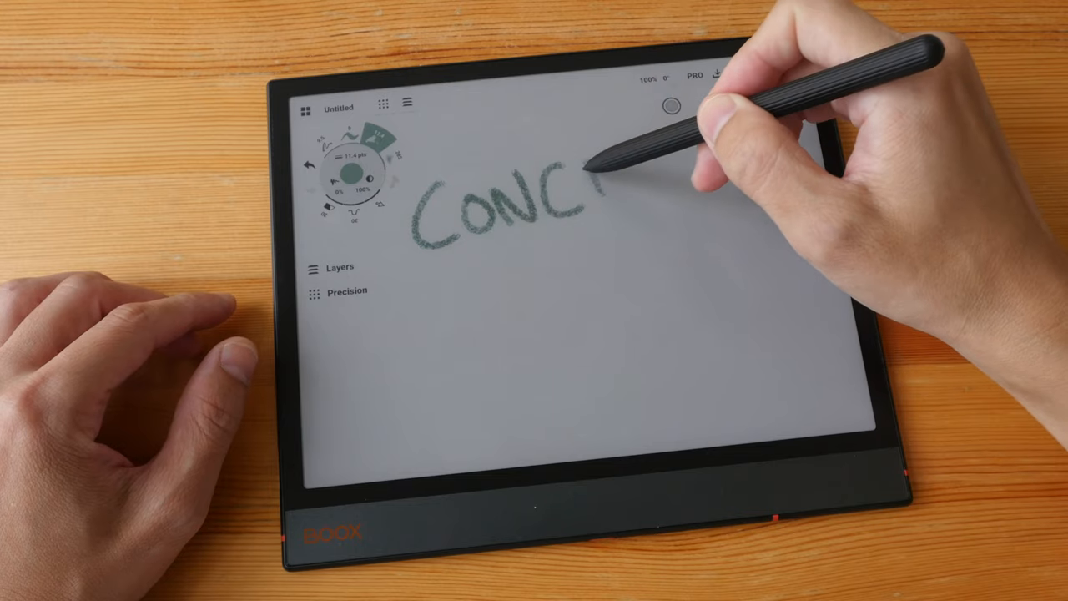
Hand-letter text across the Concepts canvas and draw a curving pencil stroke below it
{"action": "left_click_drag", "start_coordinate": [596, 192], "coordinate": [668, 192]}
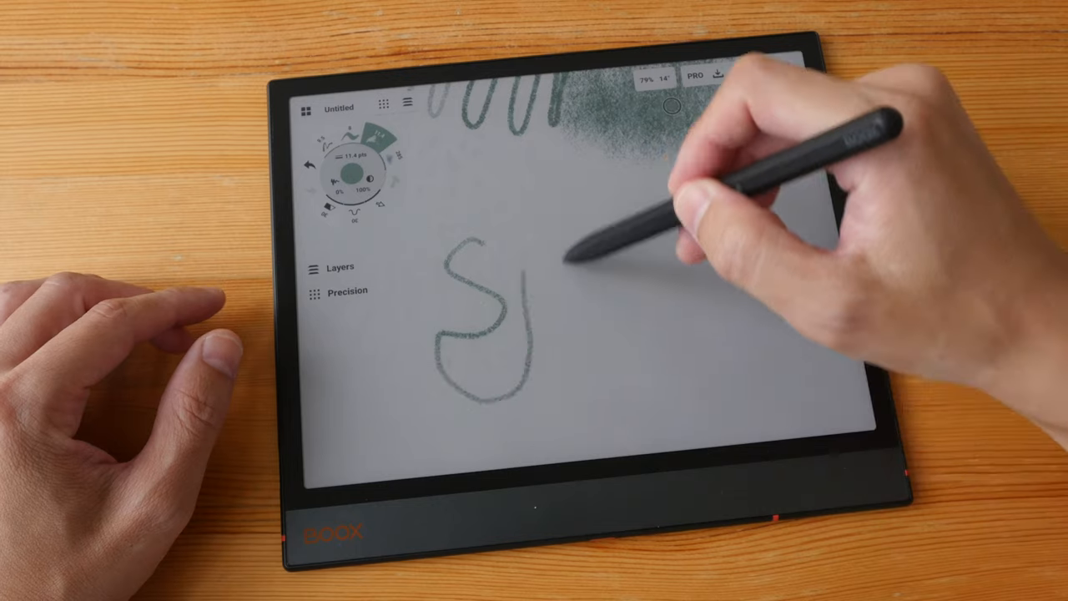
{"action": "left_click_drag", "start_coordinate": [543, 250], "coordinate": [751, 351]}
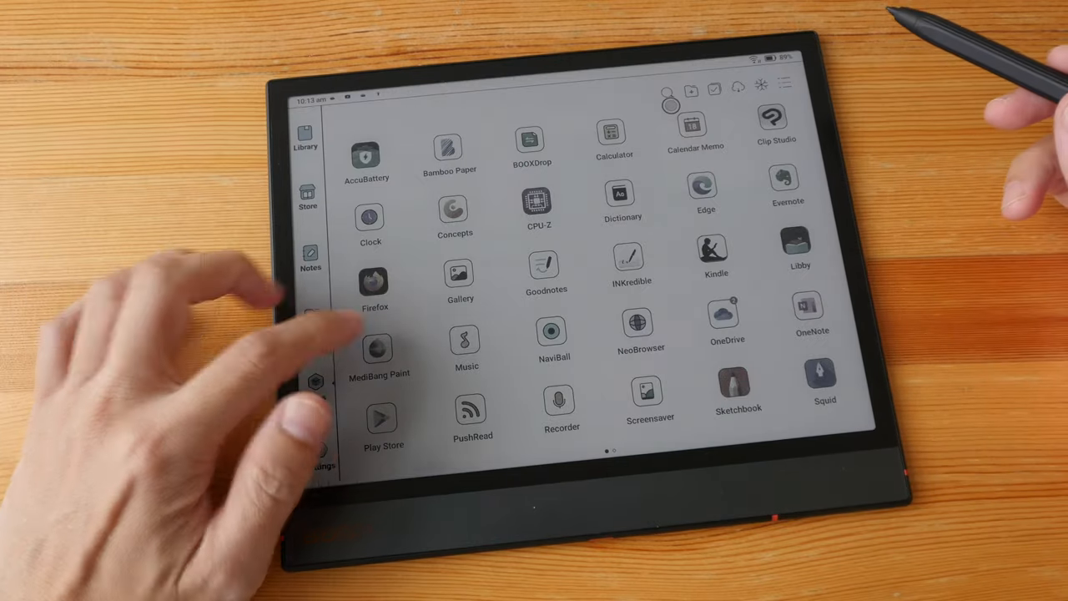
Launch MediBang Paint and start a new canvas, checking its 1000×1414 px, 350 dpi size
{"action": "left_click", "coordinate": [380, 344]}
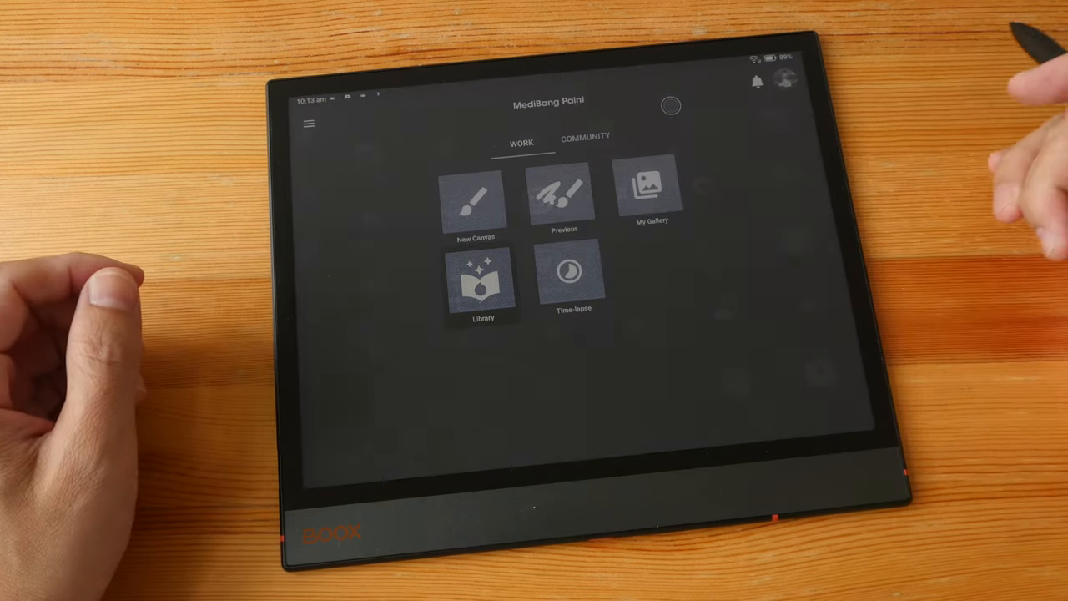
{"action": "left_click", "coordinate": [474, 200]}
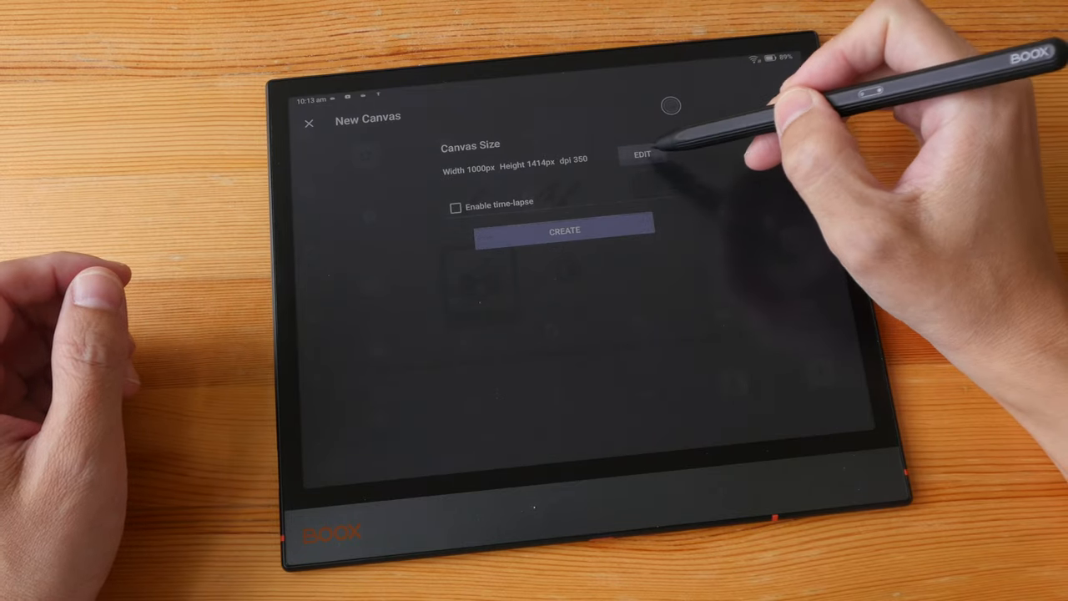
{"action": "left_click", "coordinate": [641, 155]}
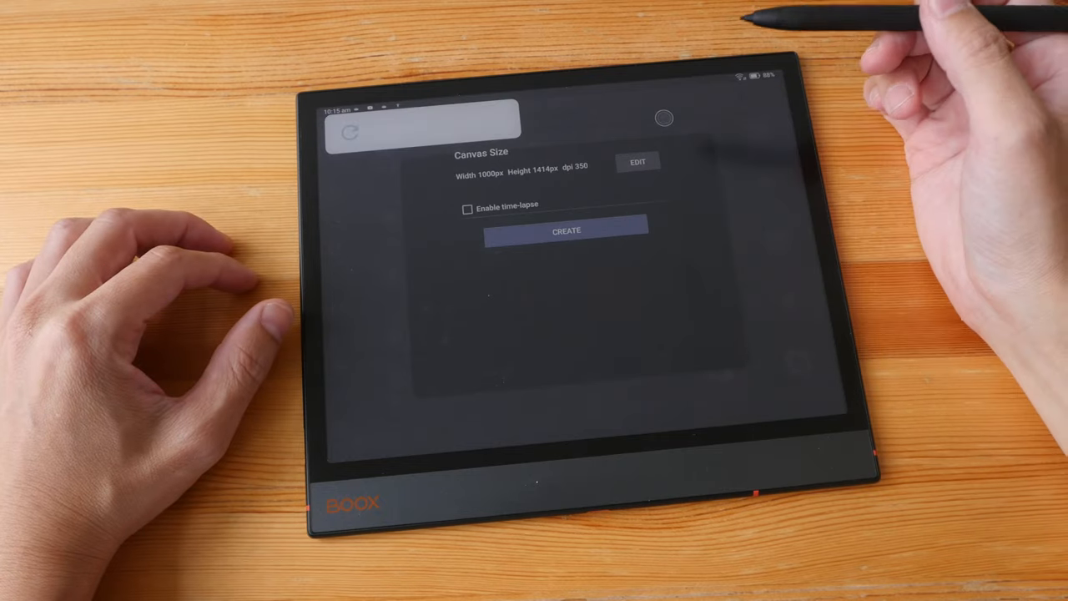
Create the canvas, adjust the UI Transparency slider, and scroll to the Pen brush
{"action": "left_click", "coordinate": [566, 230]}
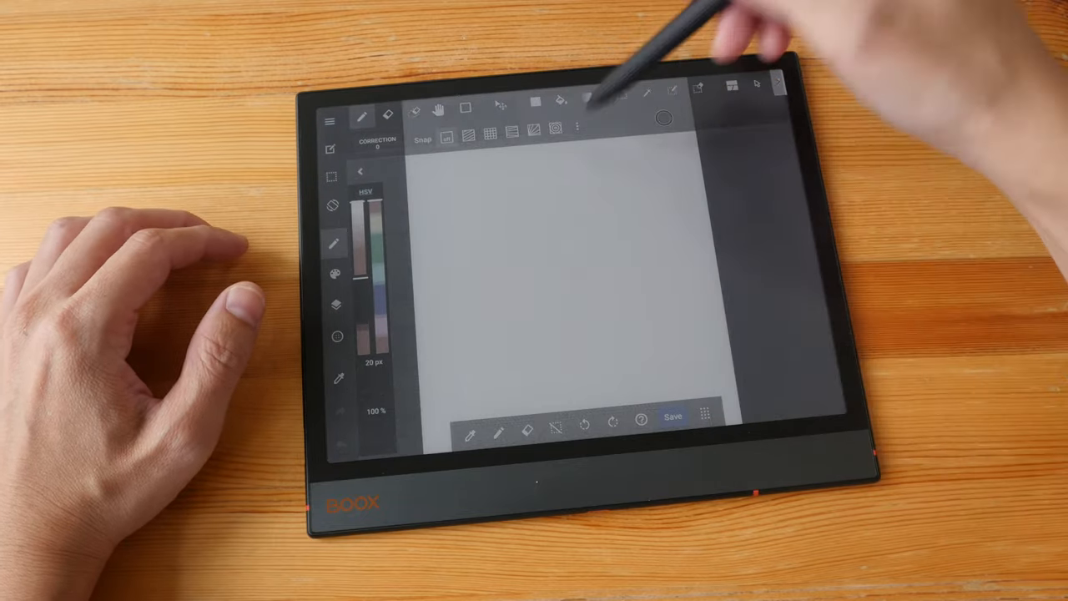
{"action": "left_click", "coordinate": [330, 120]}
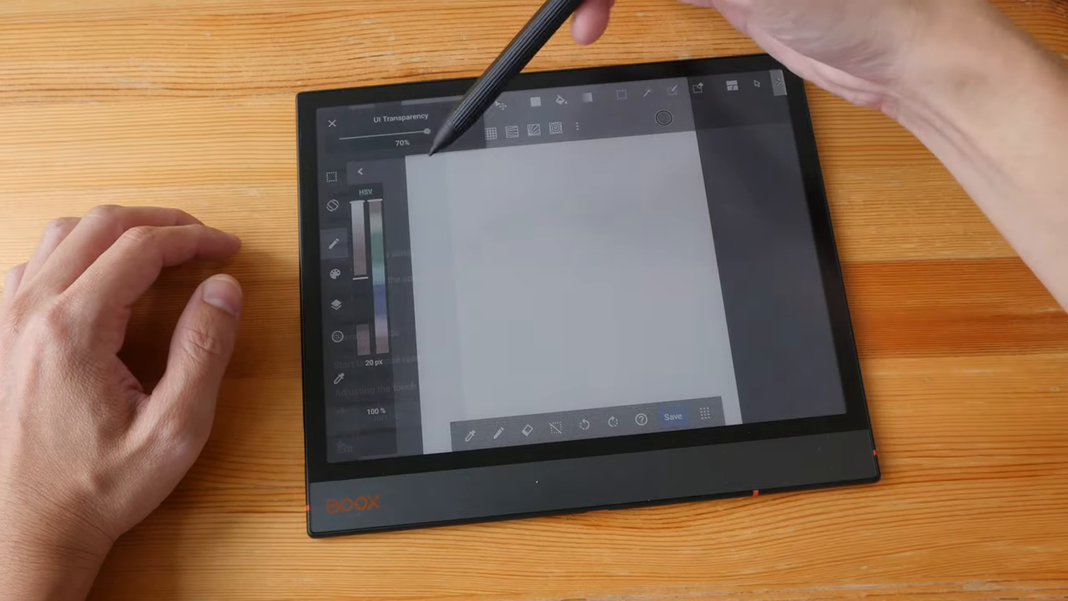
{"action": "left_click_drag", "start_coordinate": [434, 129], "coordinate": [464, 129]}
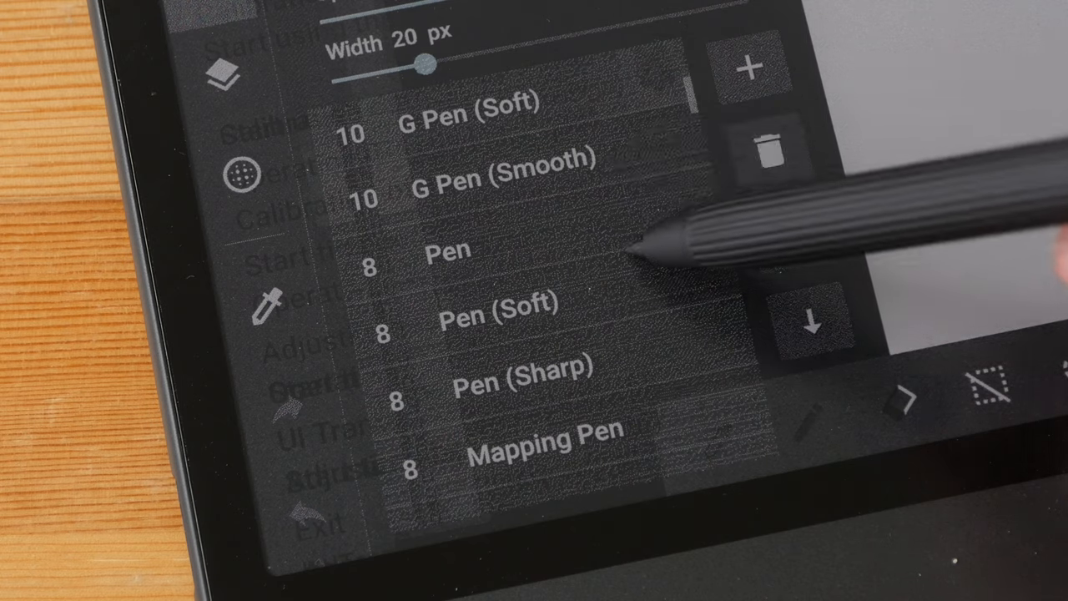
{"action": "scroll", "scroll_direction": "down", "scroll_amount": 3}
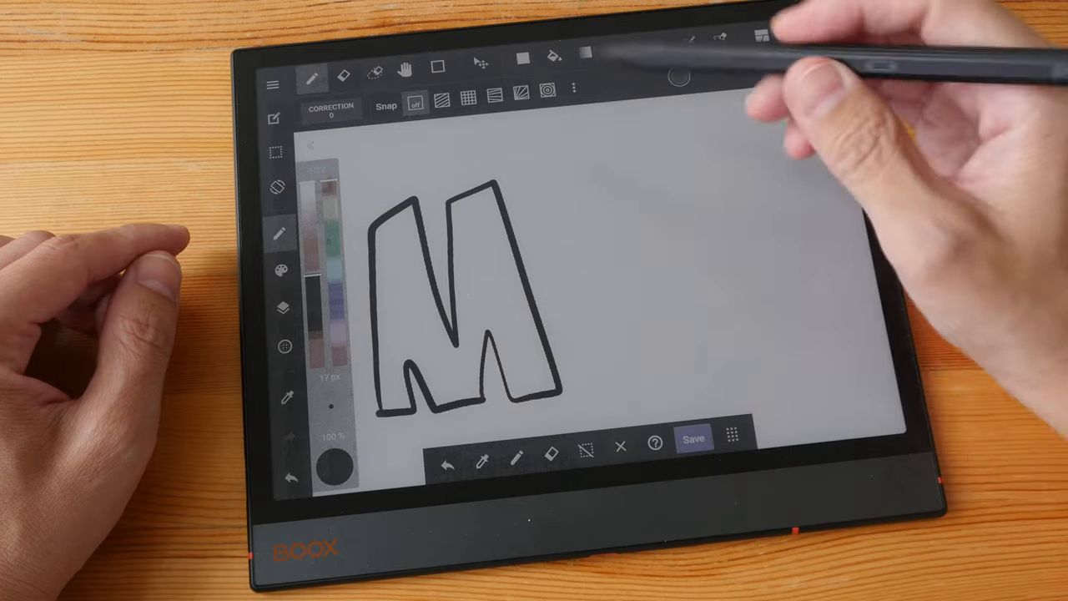
Outline the bubble letters M and E with the 17 px pen
{"action": "left_click_drag", "start_coordinate": [542, 188], "coordinate": [601, 178]}
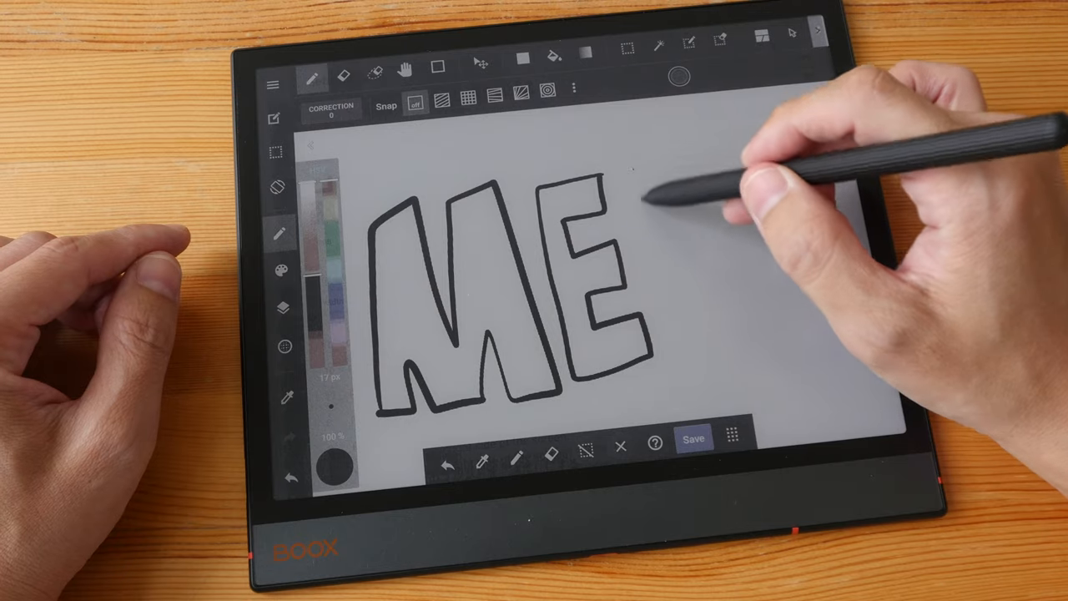
{"action": "left_click_drag", "start_coordinate": [647, 188], "coordinate": [710, 334]}
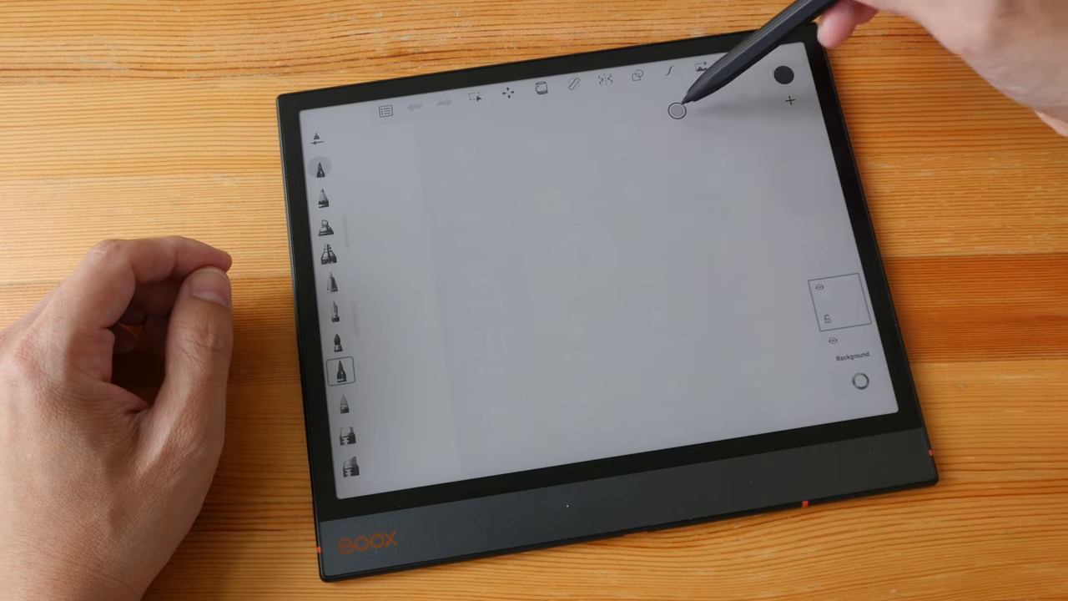
Open Sketchbook on a blank canvas to try its brushes
{"action": "left_click", "coordinate": [675, 108]}
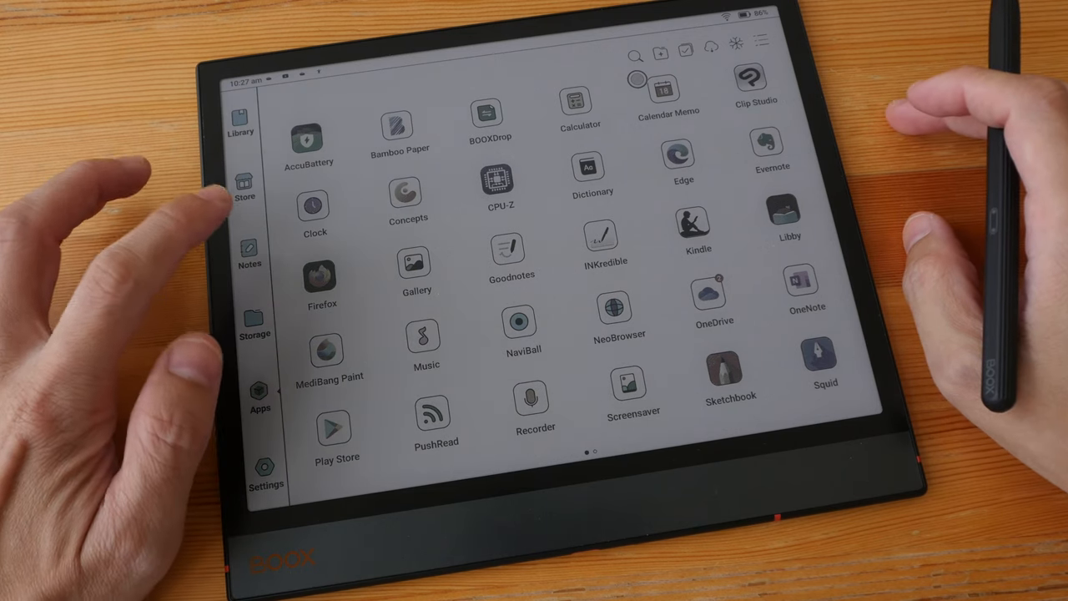
Go to the Notes library and open Notepad2 with the roast-meat shop sketch
{"action": "left_click", "coordinate": [249, 251]}
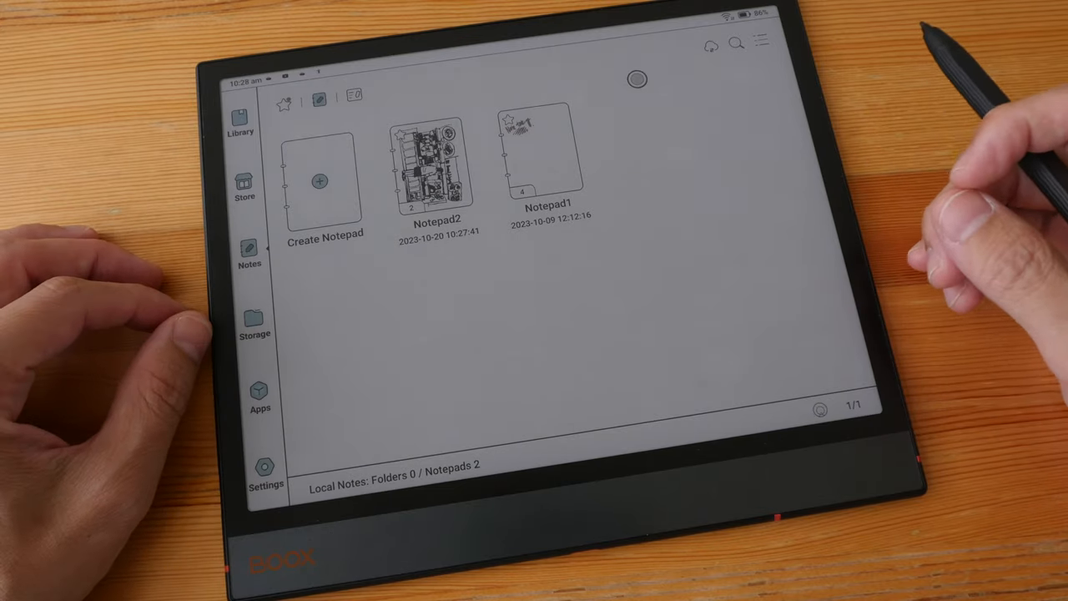
{"action": "double_click", "coordinate": [436, 162]}
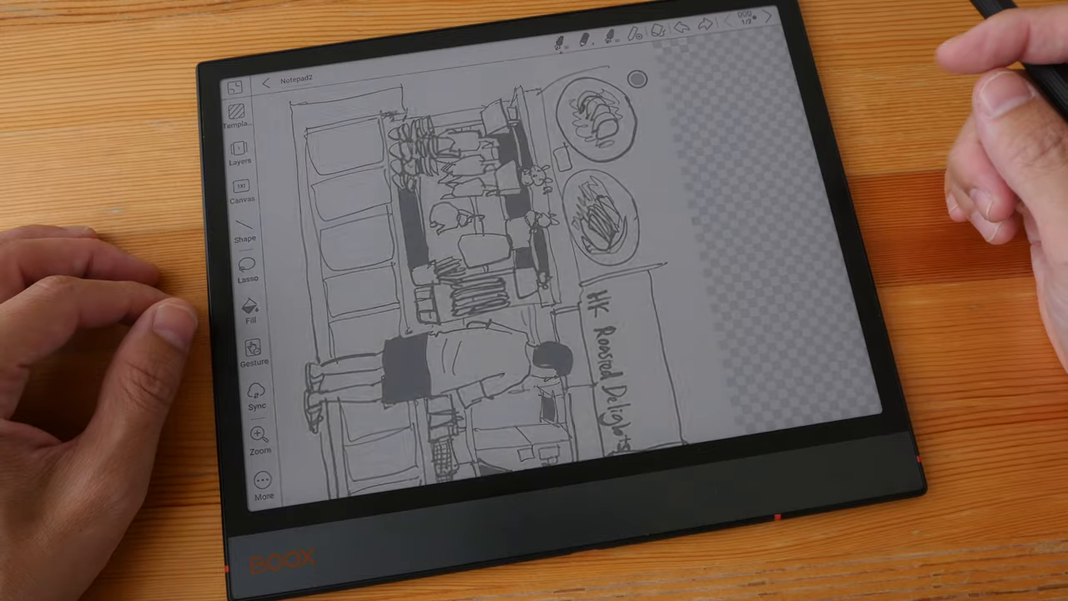